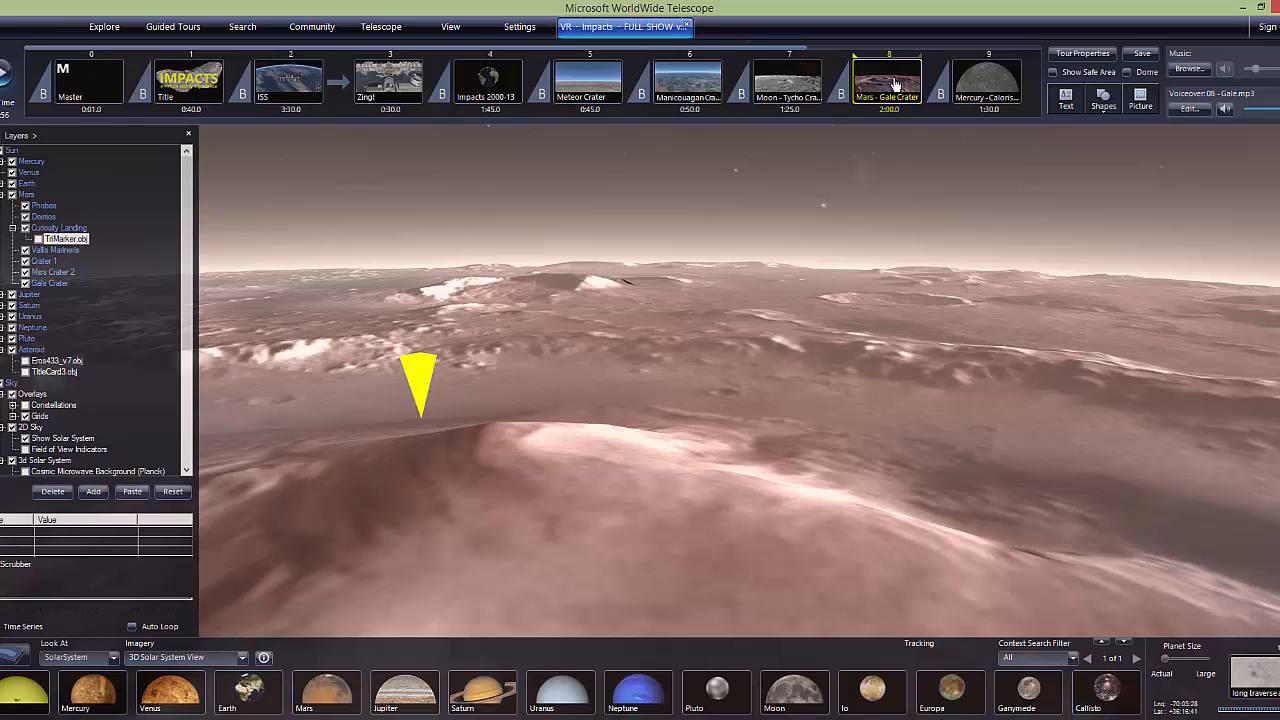
pyautogui.moveTo(432, 328)
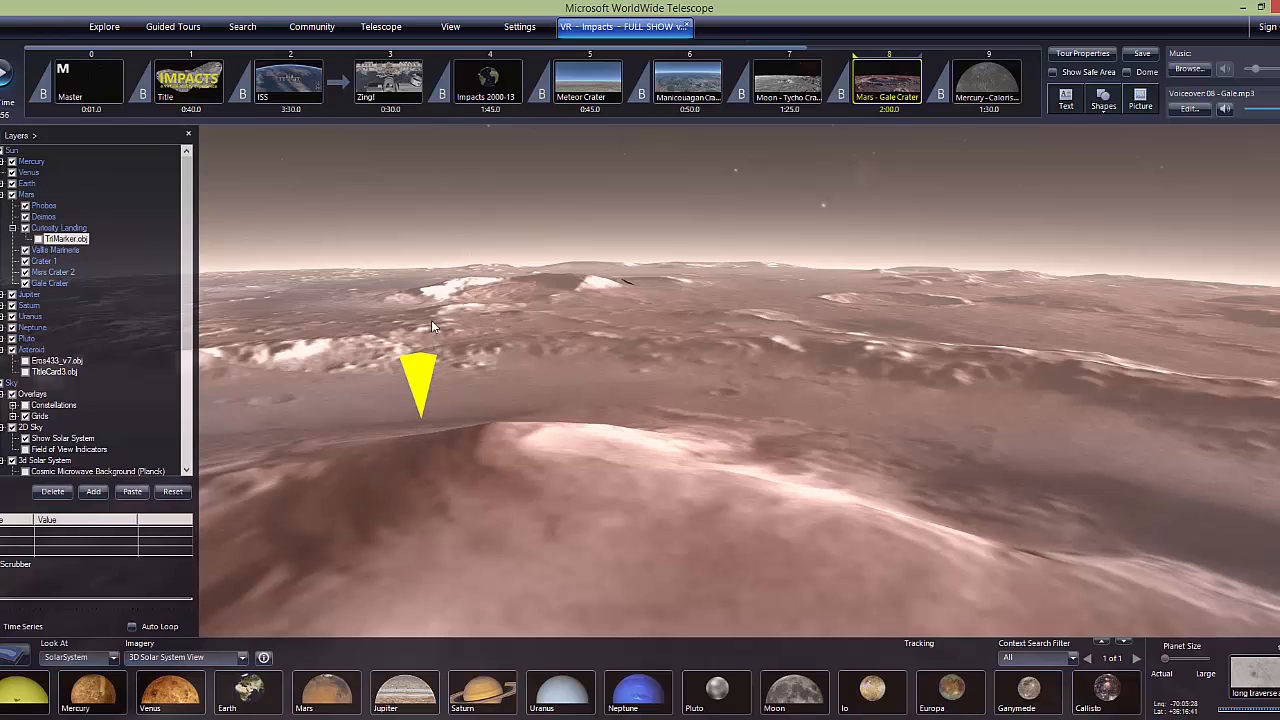
pyautogui.moveTo(418, 380)
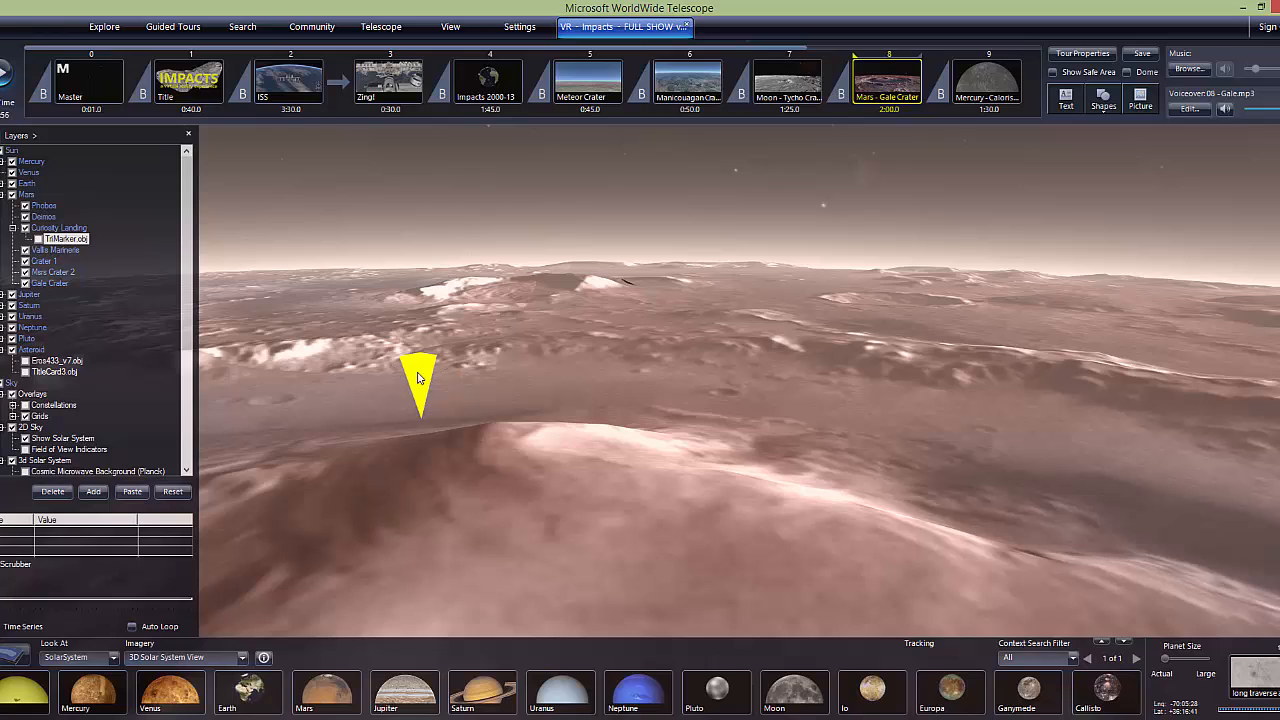
pyautogui.moveTo(544, 570)
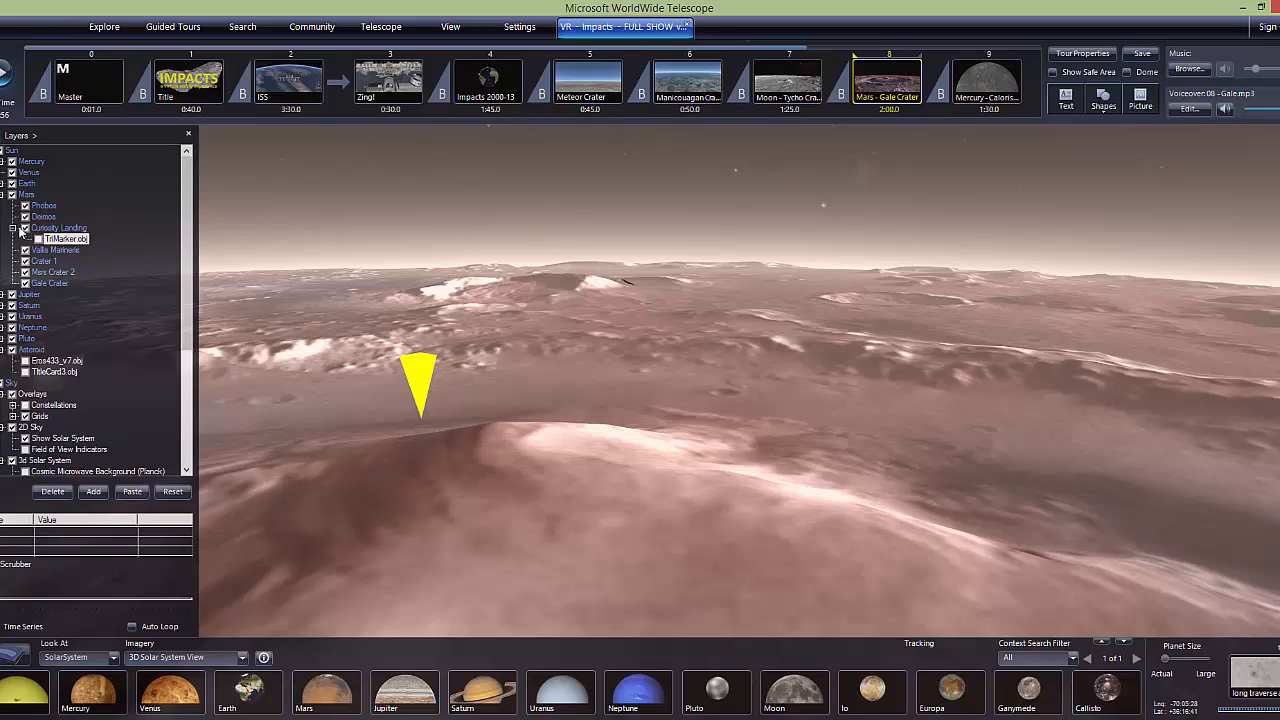
# - Review Curiosity Landing's position and set altitude back to 3000 metres with latitude 4.59, longitude 137.44
pyautogui.rightClick(58, 228)
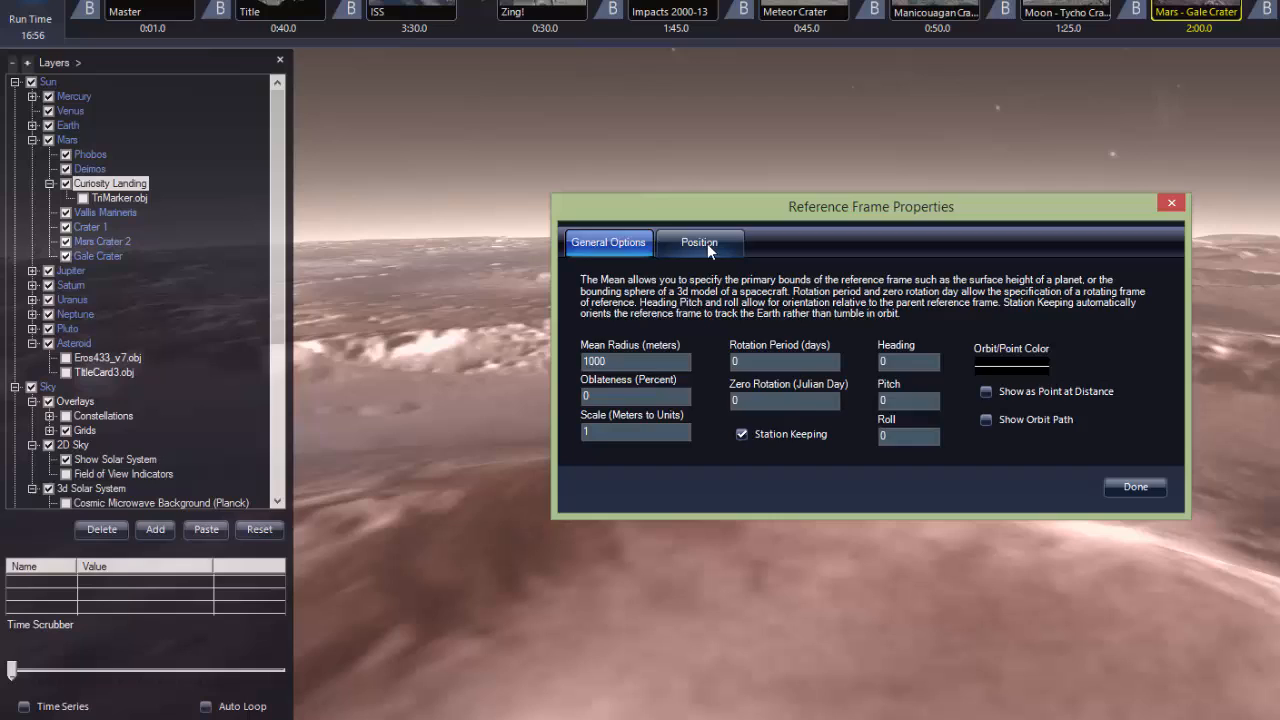
pyautogui.click(700, 242)
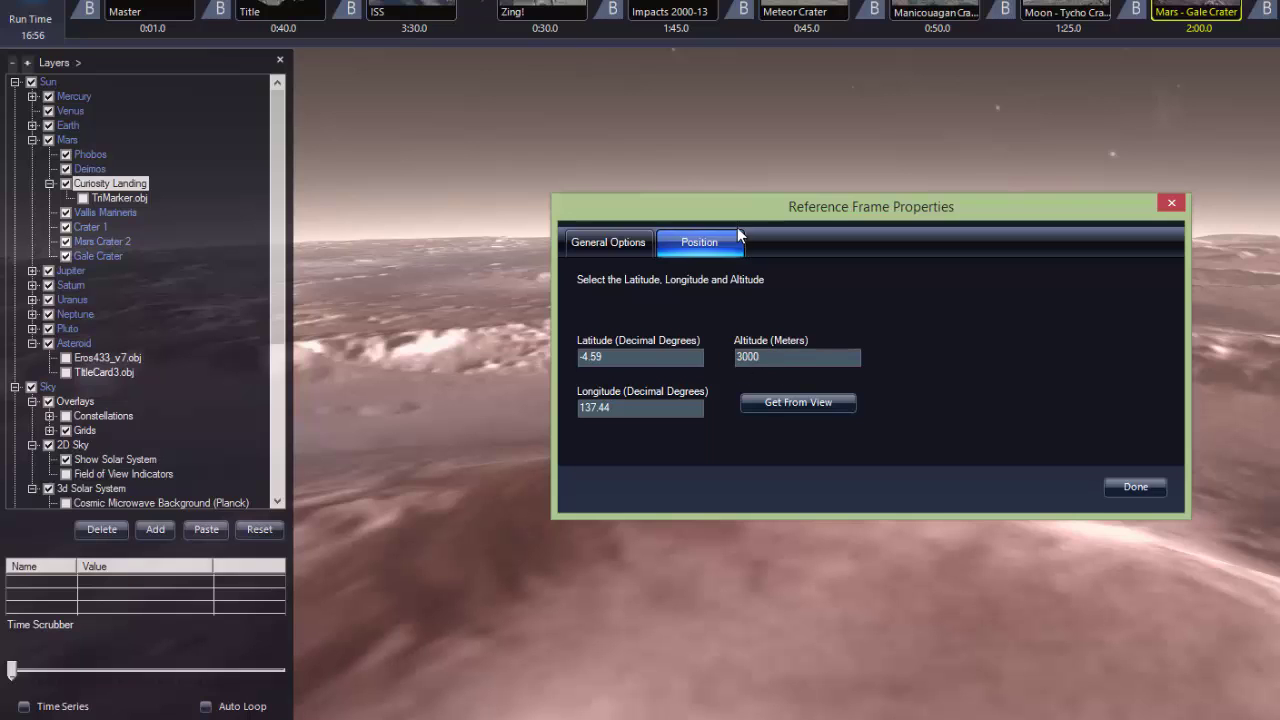
pyautogui.moveTo(870, 206); pyautogui.dragTo(762, 74)
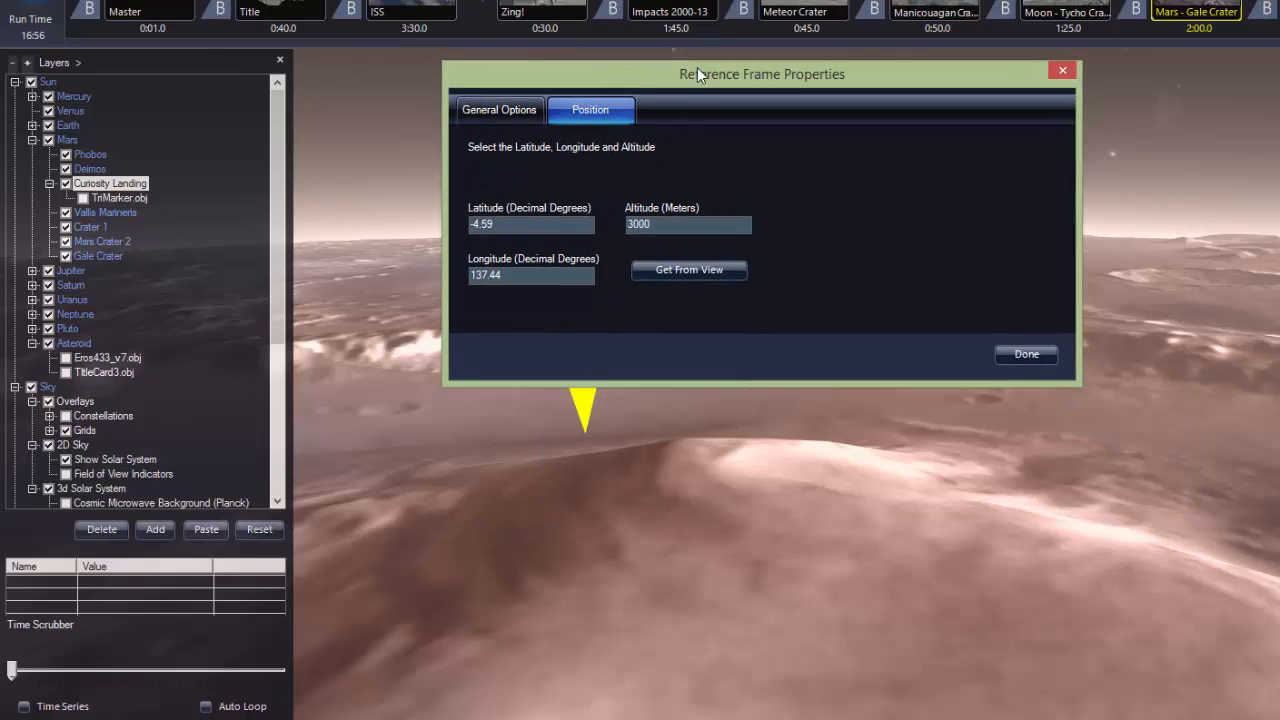
pyautogui.moveTo(762, 74); pyautogui.dragTo(982, 4)
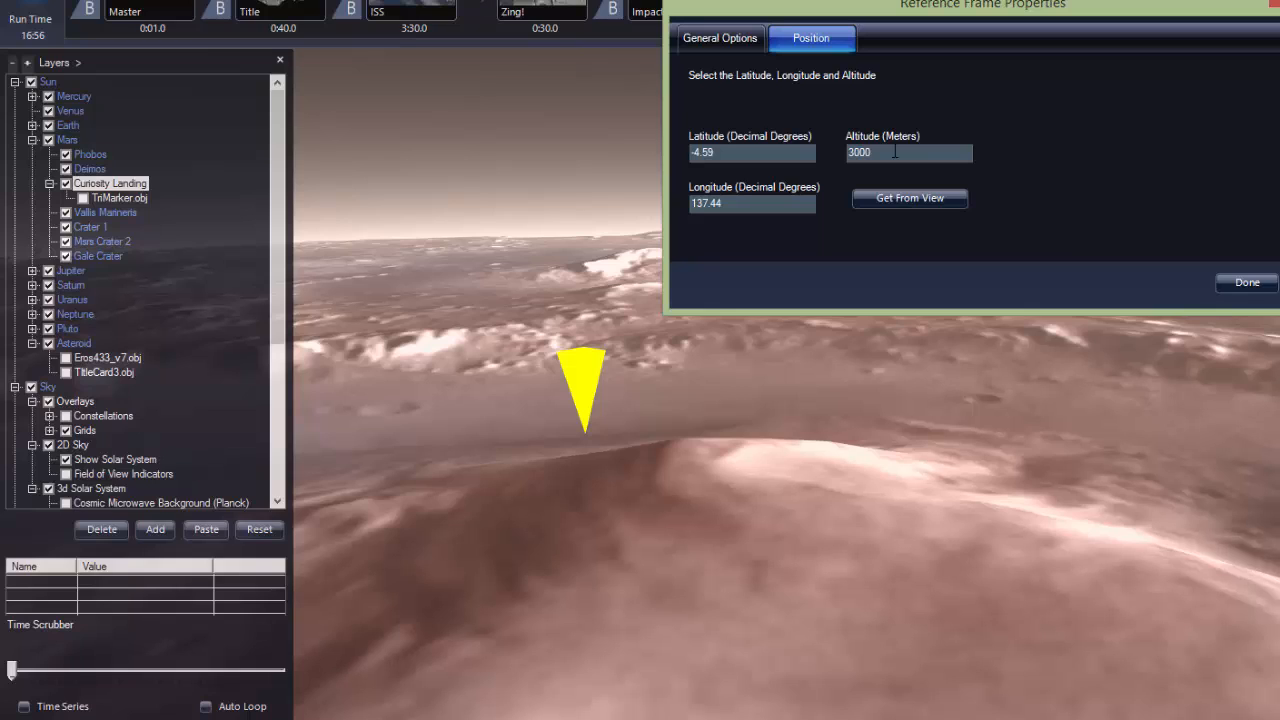
pyautogui.write('30.0')
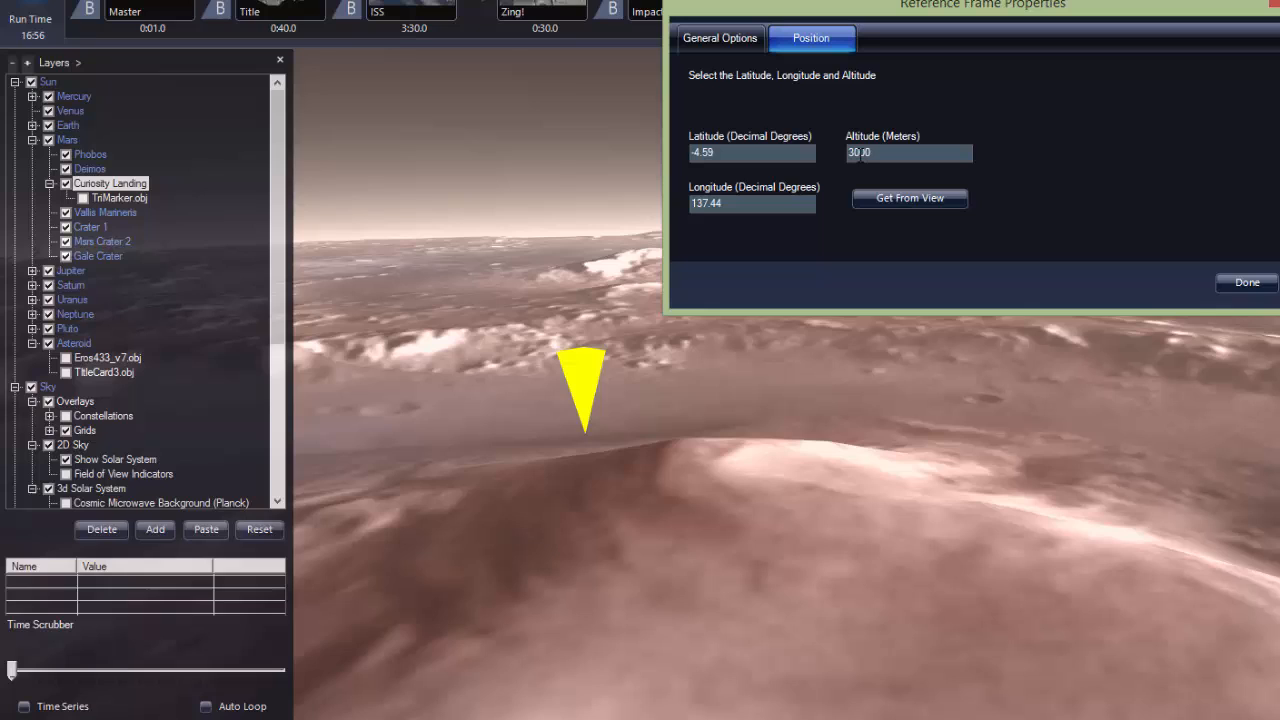
pyautogui.write('3000')
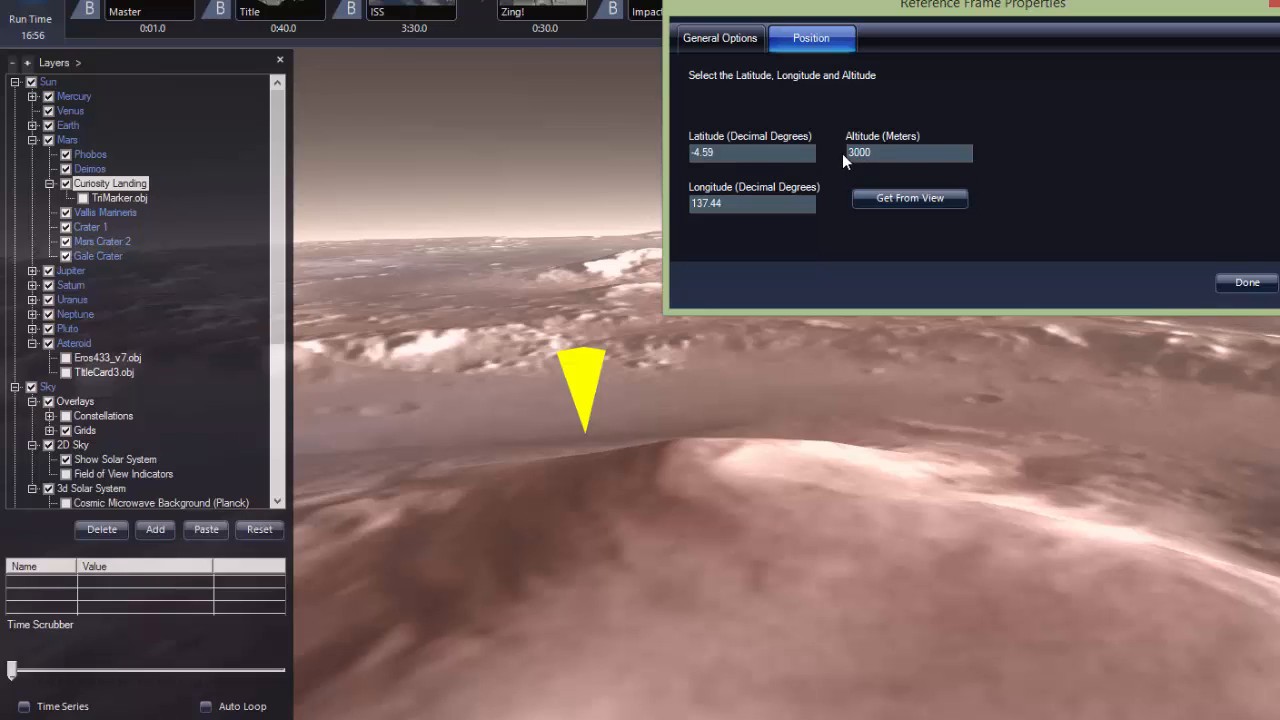
pyautogui.moveTo(1090, 268)
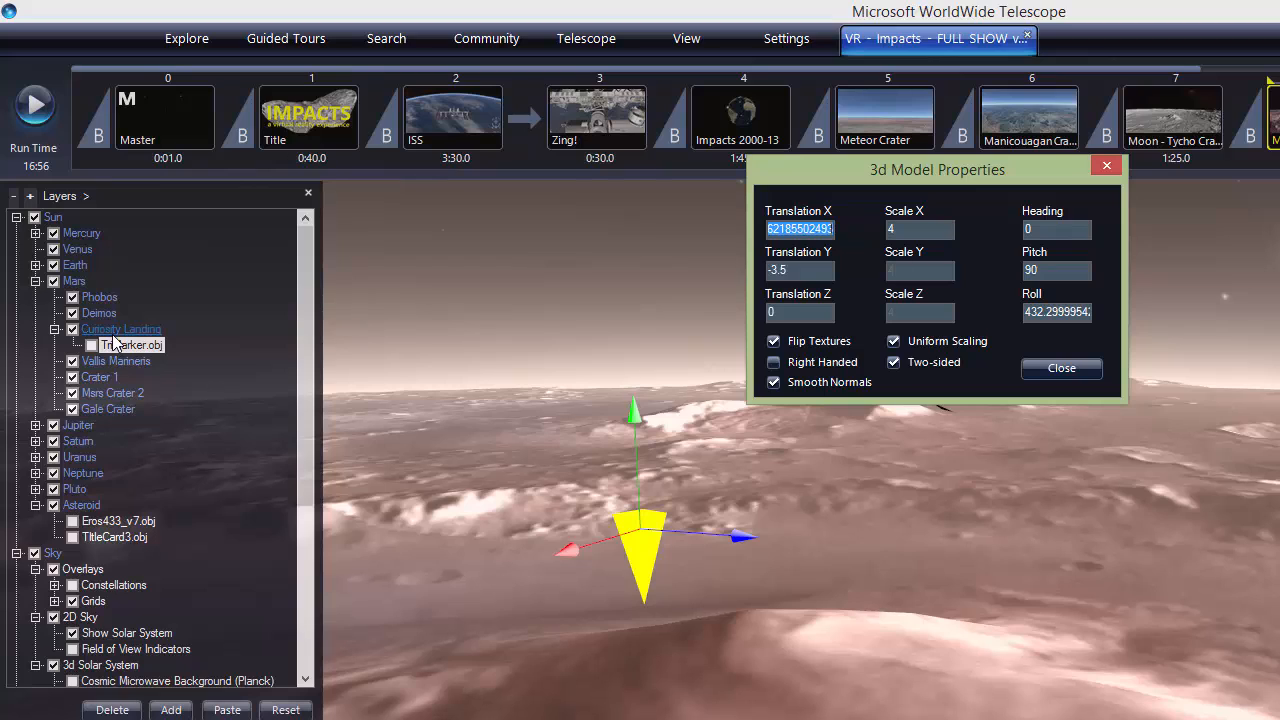
pyautogui.moveTo(1060, 368)
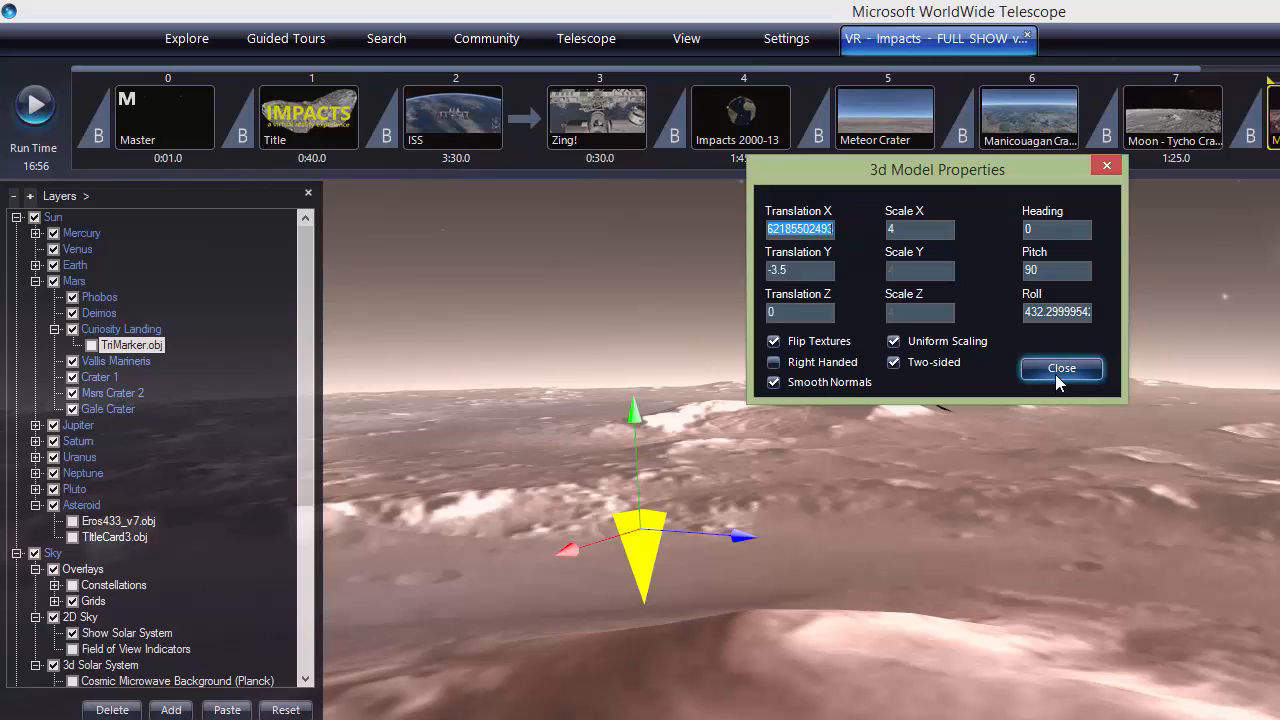
pyautogui.moveTo(158, 344)
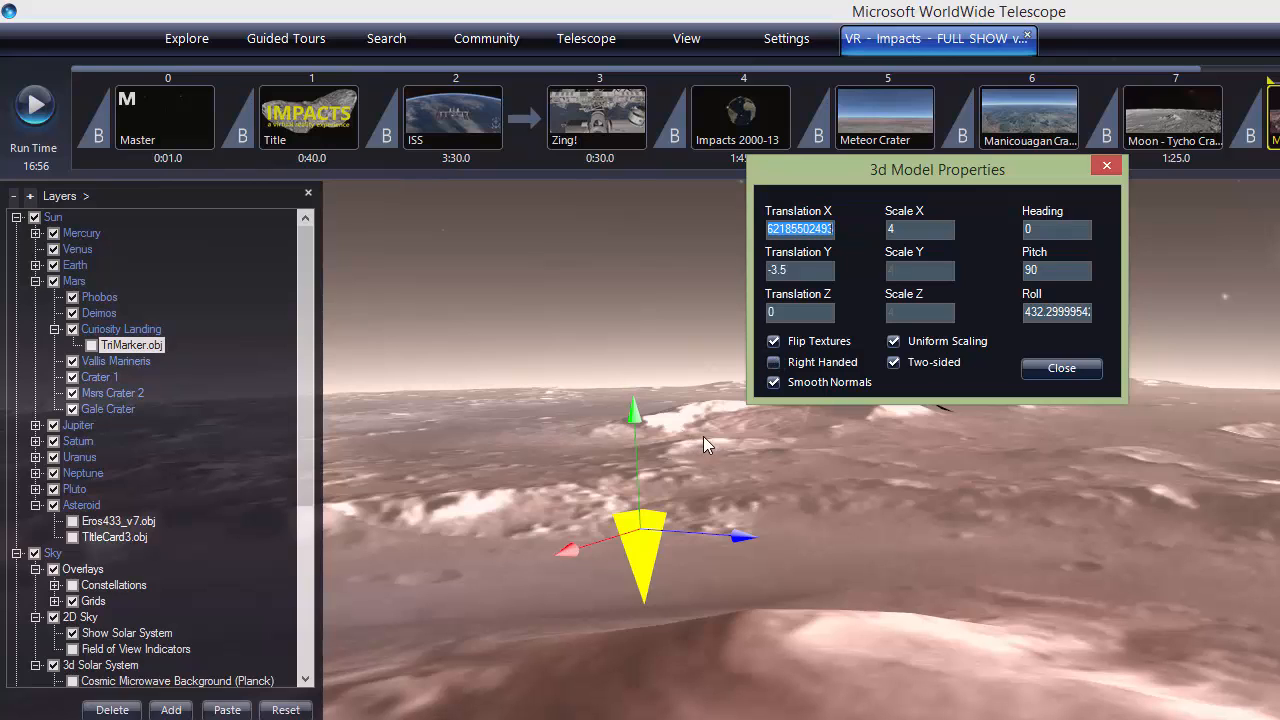
pyautogui.moveTo(716, 524)
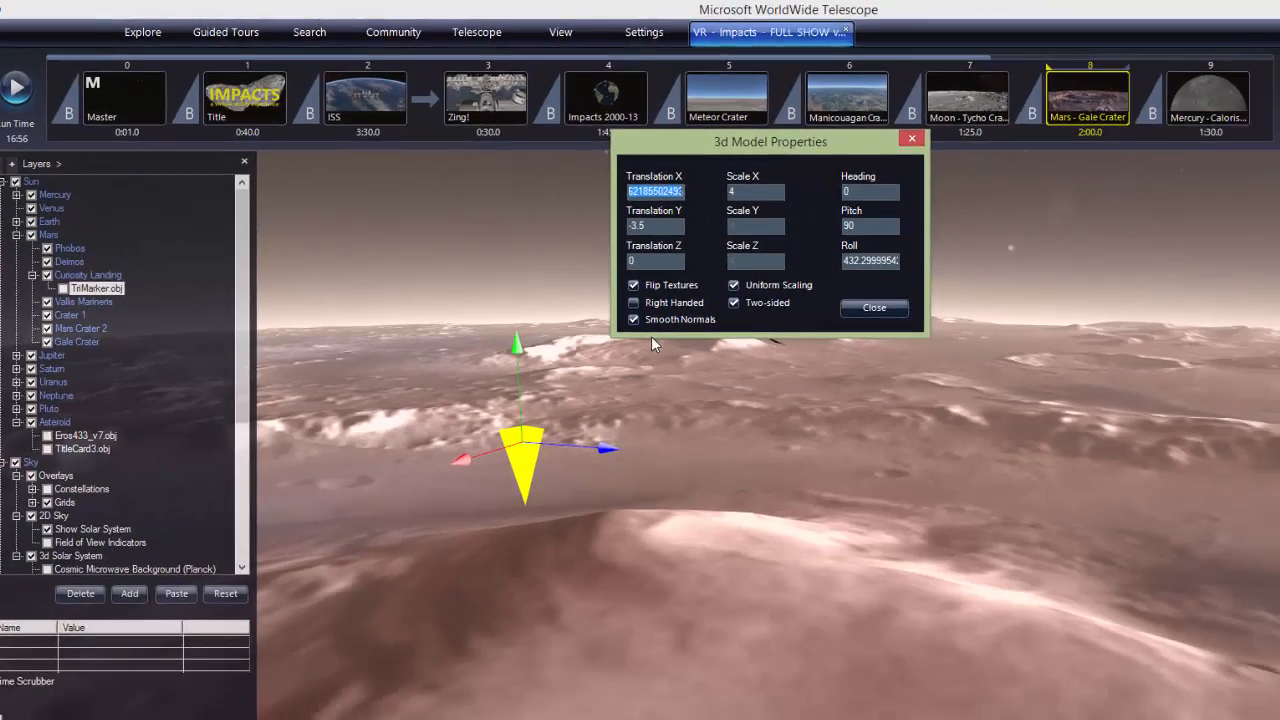
# - Close the TriMarker model properties after reviewing scale 4 and pitch 90
pyautogui.click(874, 308)
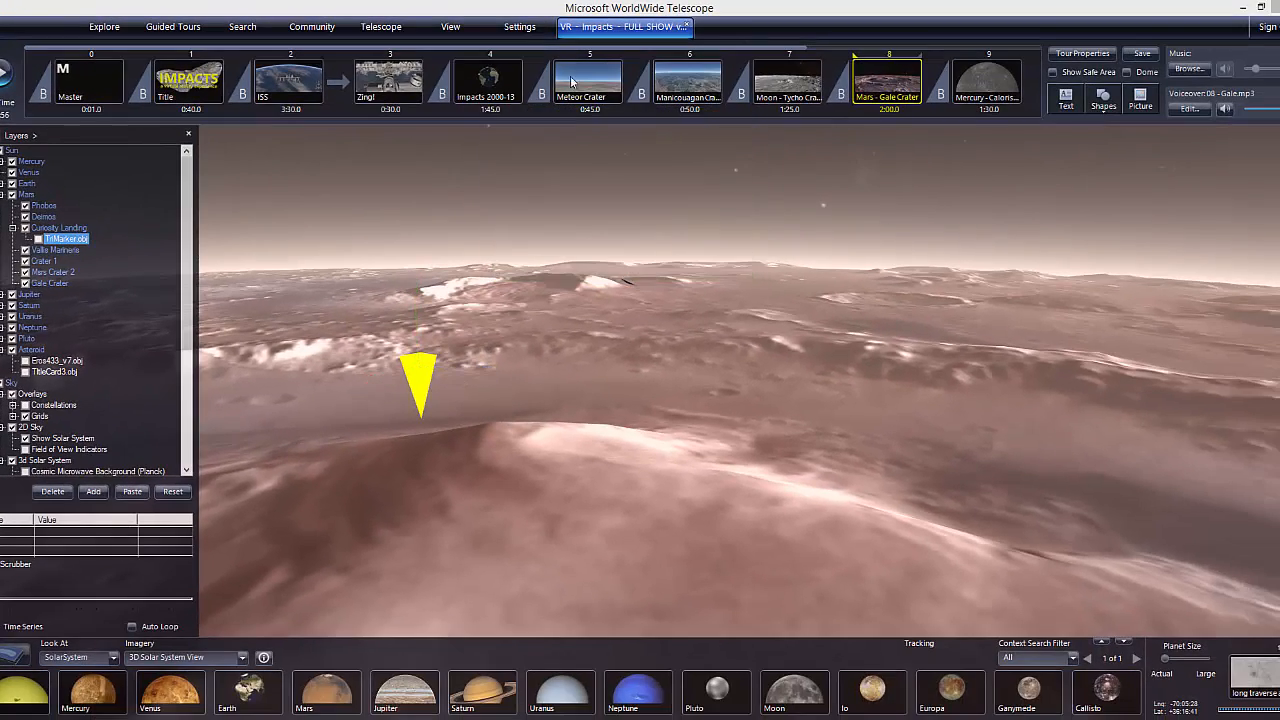
# - Show the Timeline Editor and select the key near 1:10 to view its properties
pyautogui.click(450, 26)
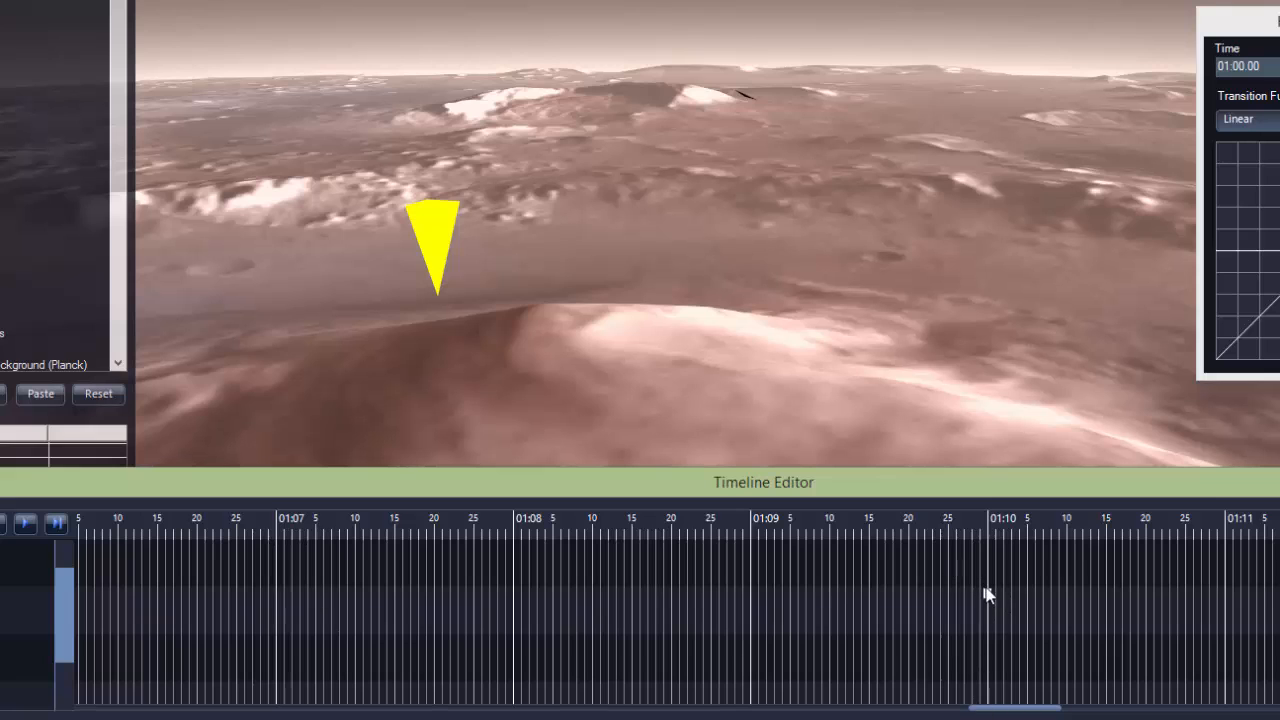
pyautogui.click(974, 592)
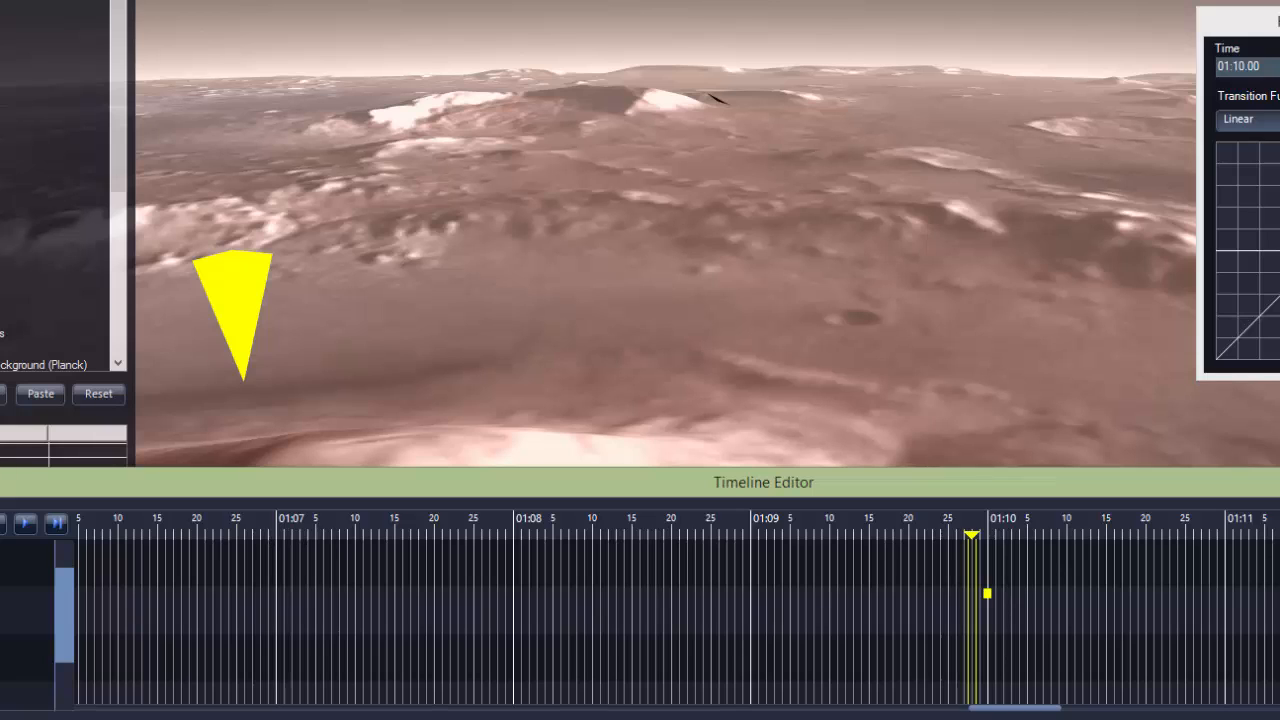
pyautogui.moveTo(248, 546)
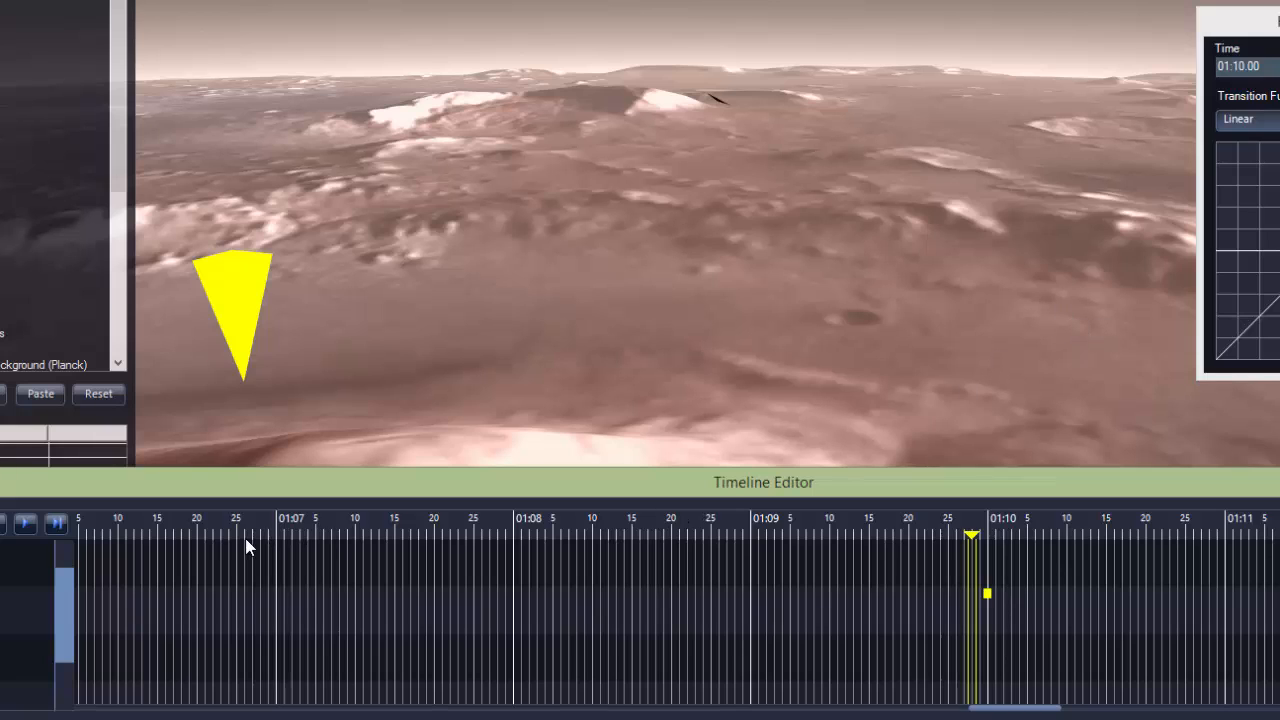
pyautogui.moveTo(1096, 574)
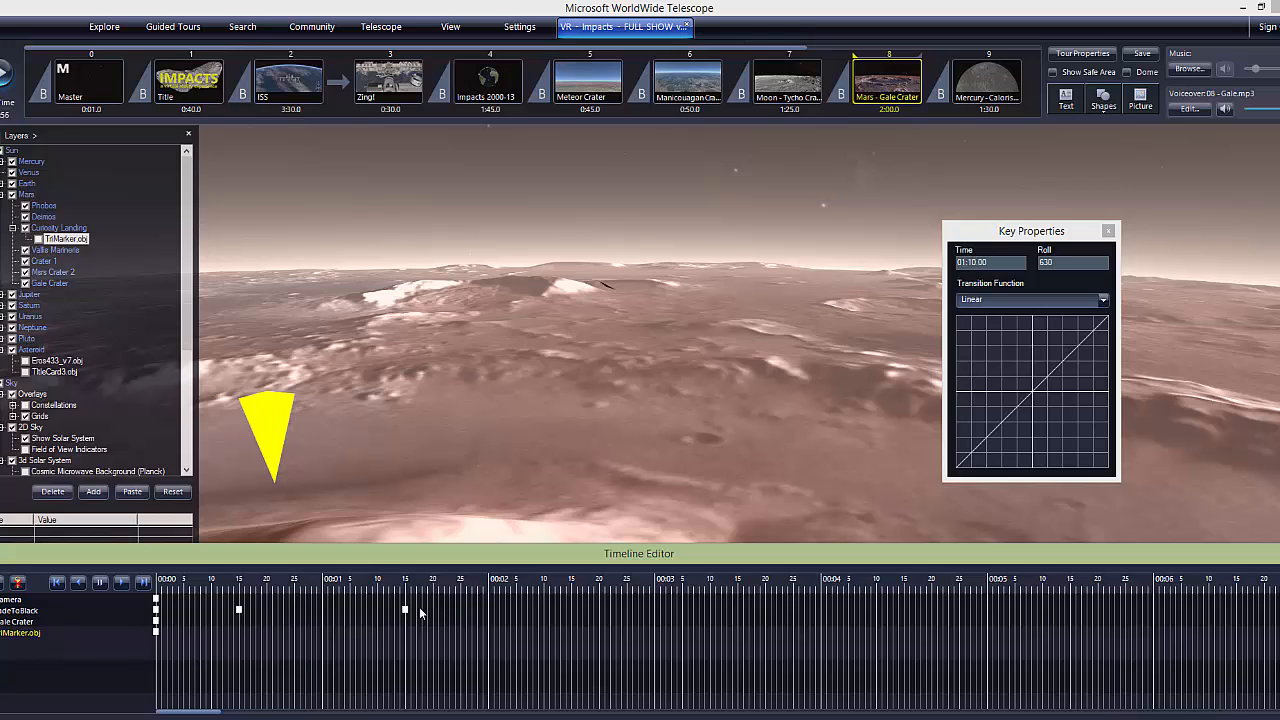
pyautogui.moveTo(408, 612)
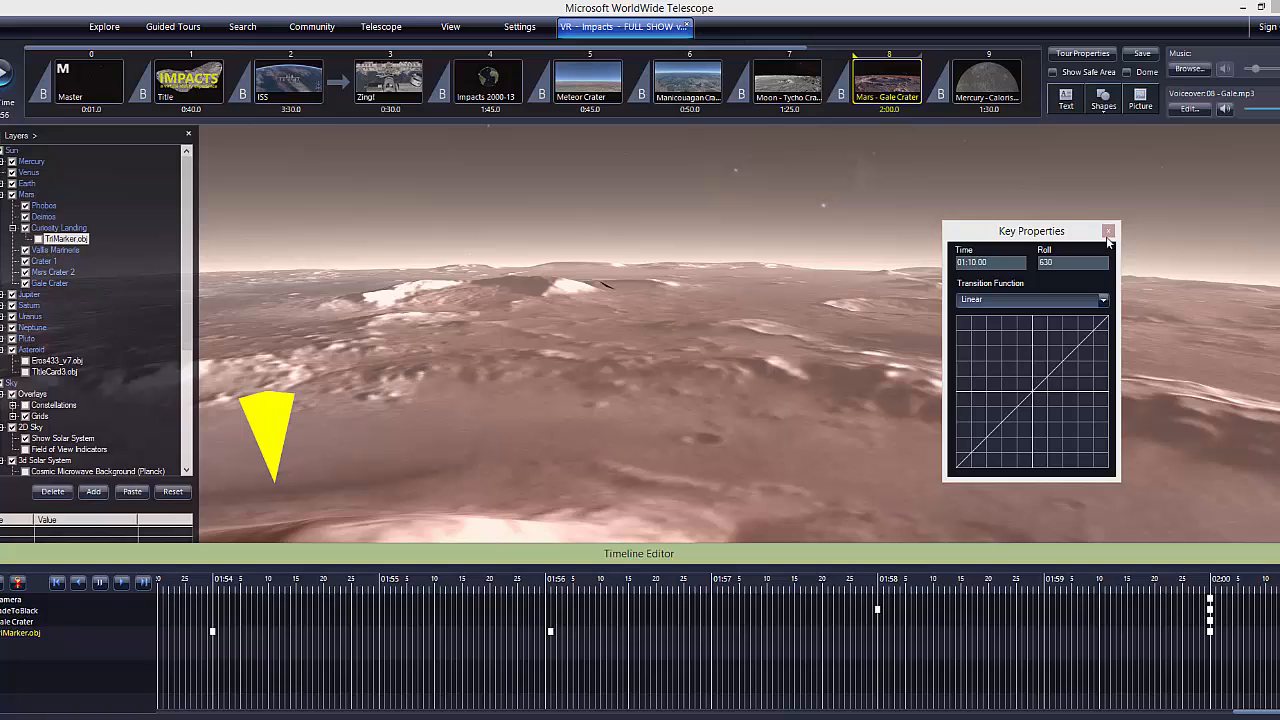
pyautogui.moveTo(860, 414)
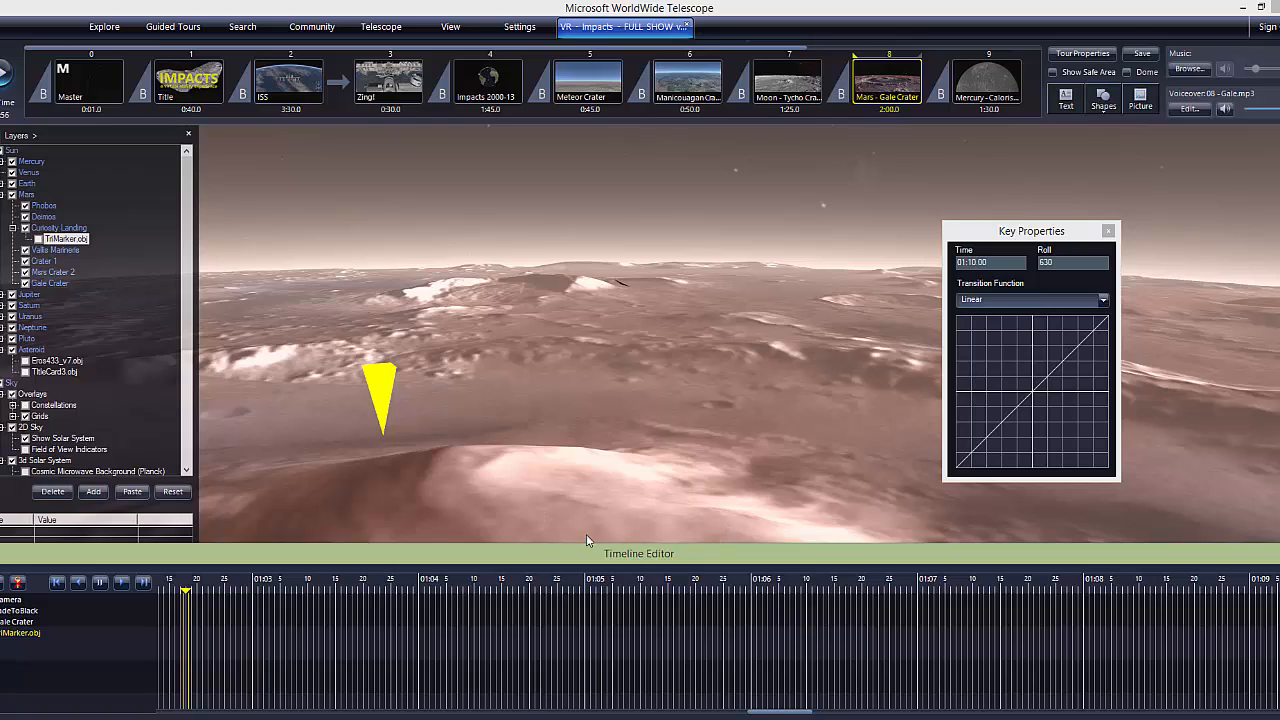
pyautogui.moveTo(552, 432)
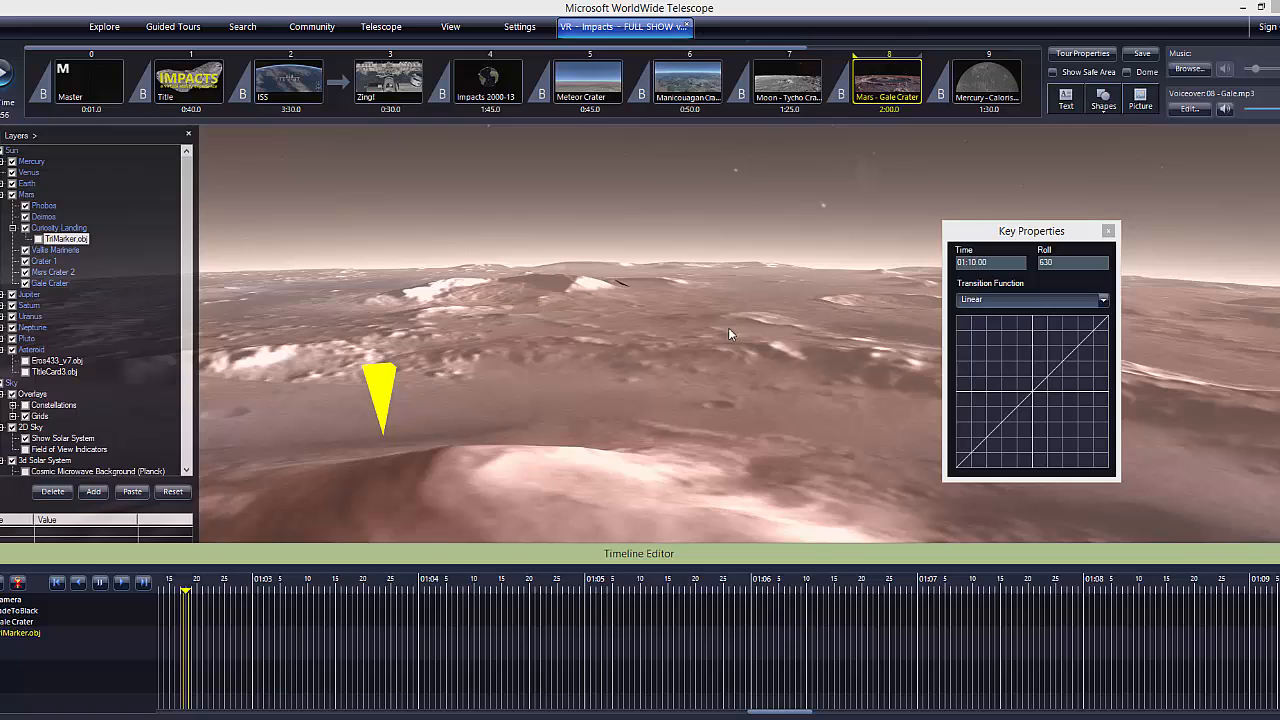
pyautogui.moveTo(876, 456)
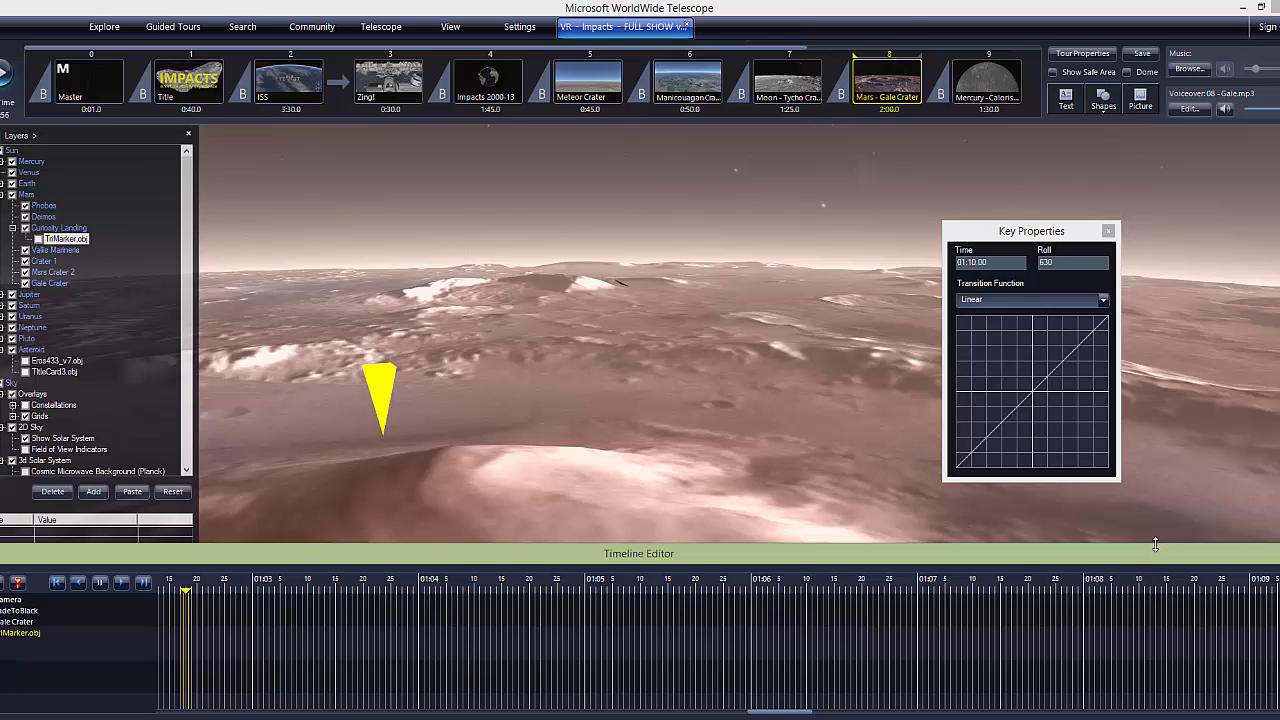
pyautogui.moveTo(1164, 558)
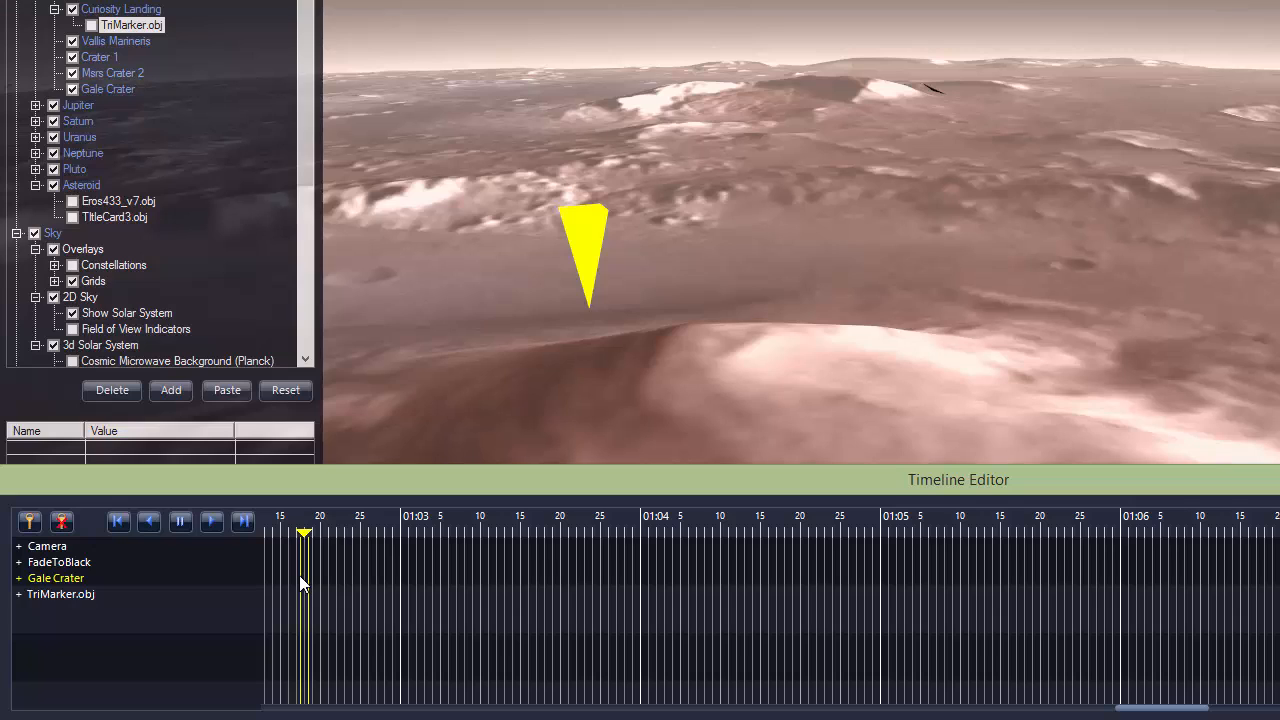
pyautogui.moveTo(472, 620)
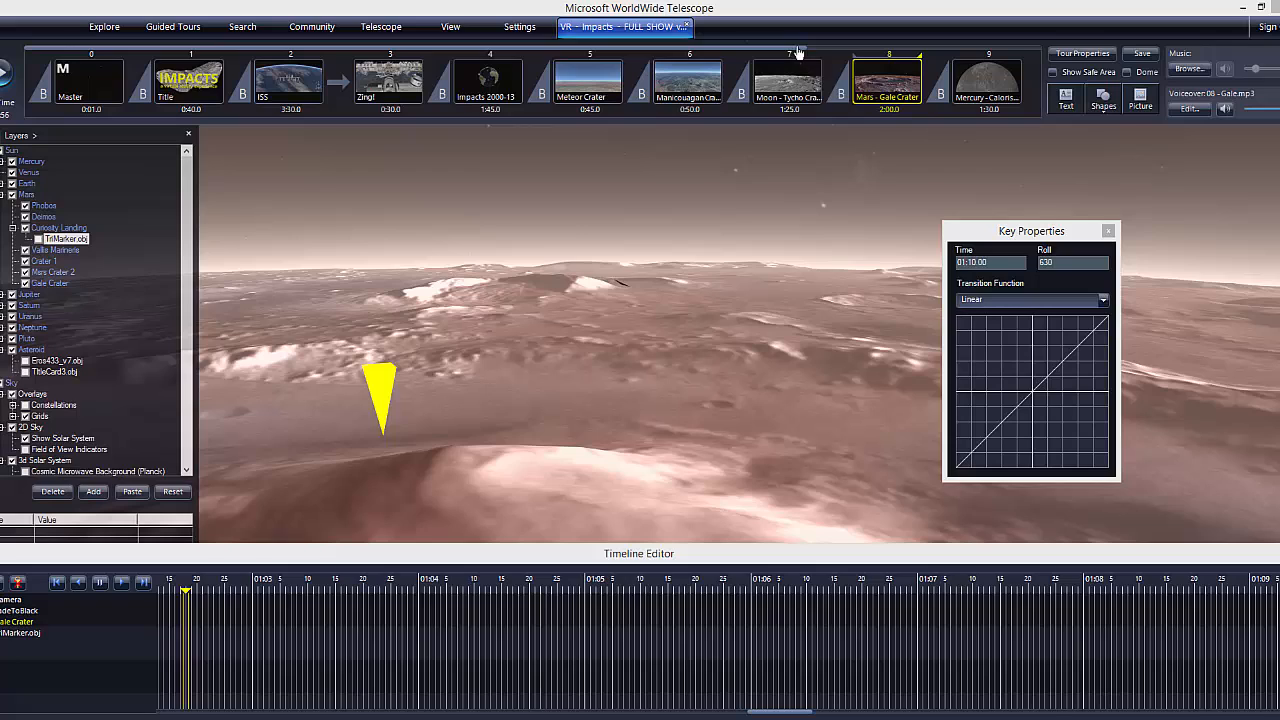
# - Close the 1:10 key's properties, leaving the Gale Crater tour timeline open
pyautogui.click(1108, 232)
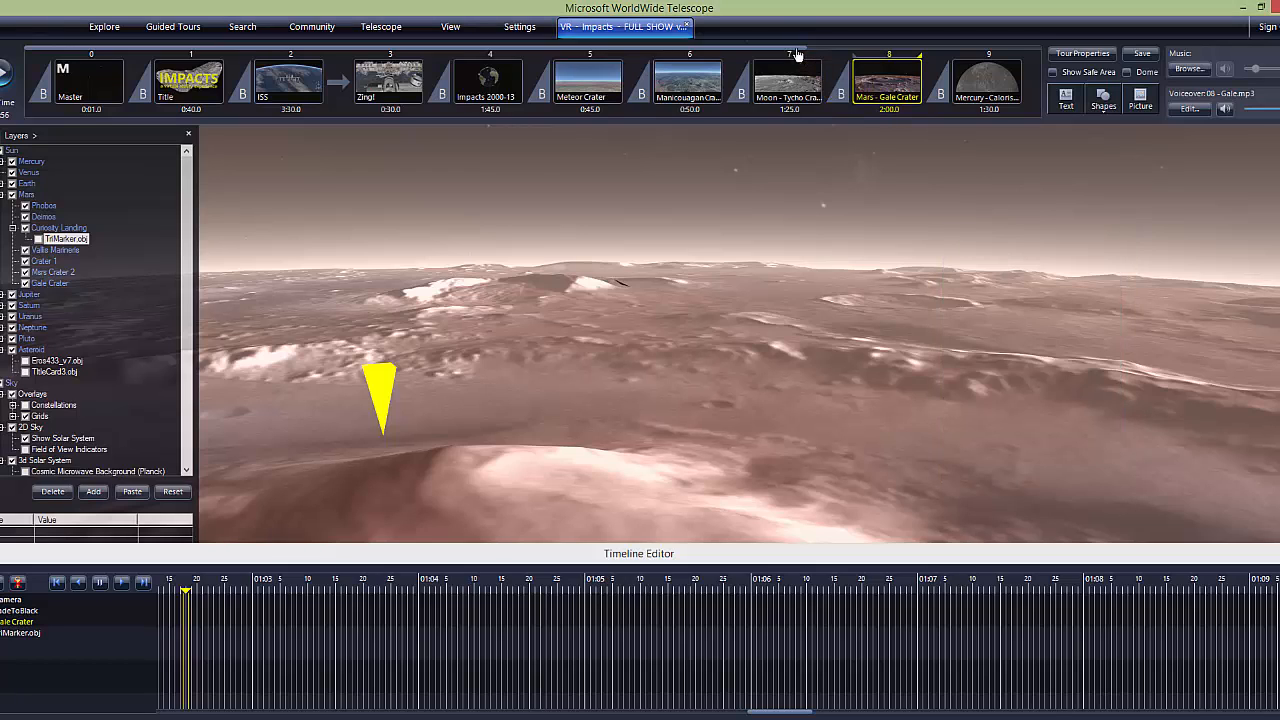